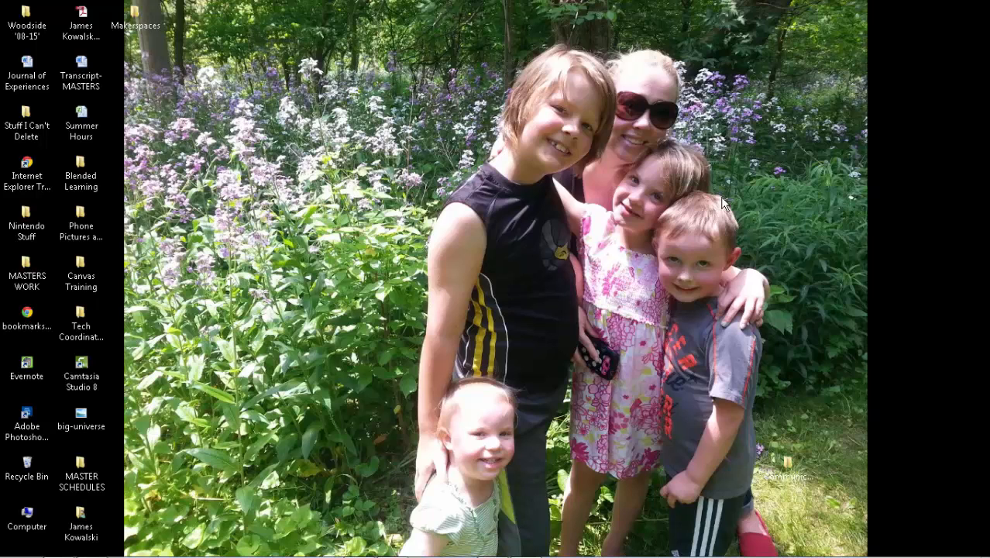
pyautogui.moveTo(714, 207)
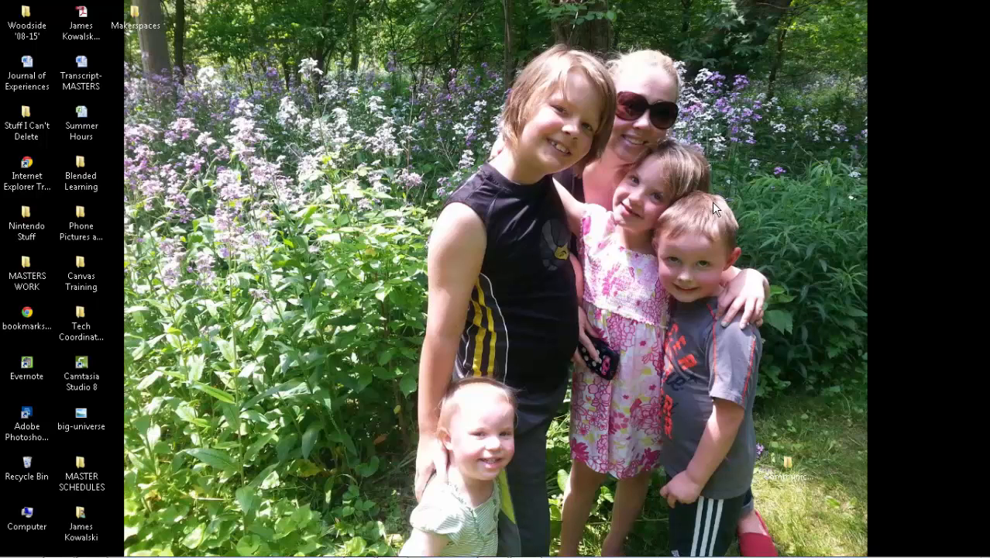
pyautogui.moveTo(629, 269)
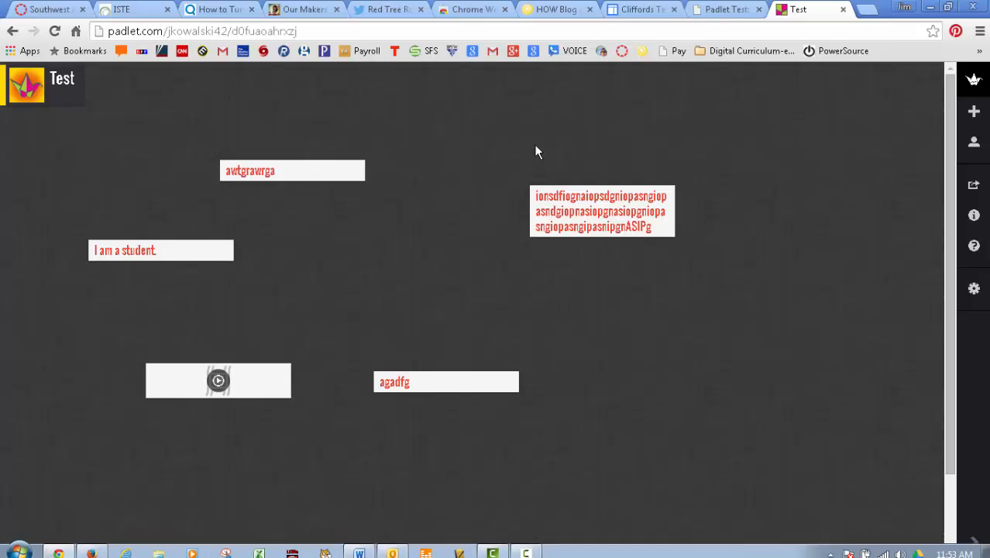
pyautogui.moveTo(209, 164)
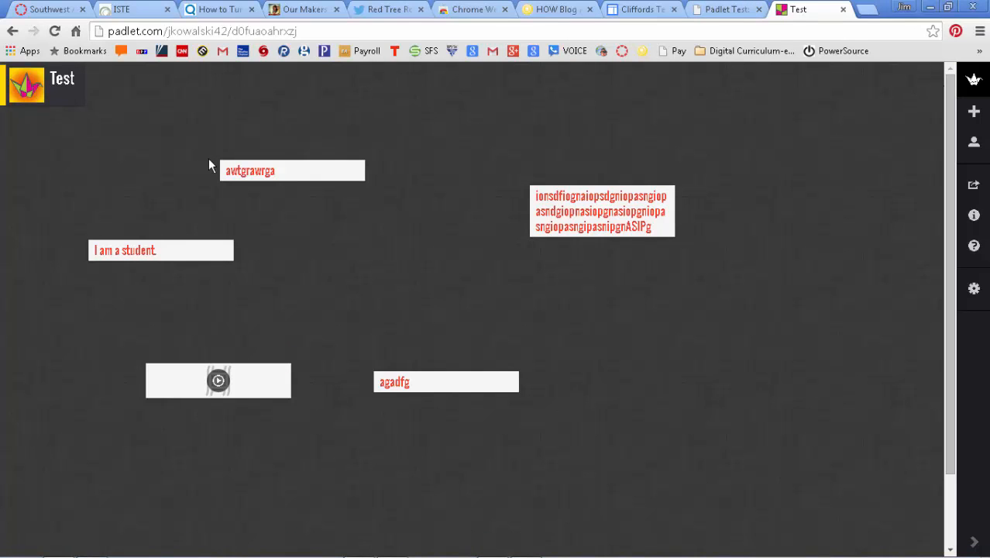
pyautogui.moveTo(911, 179)
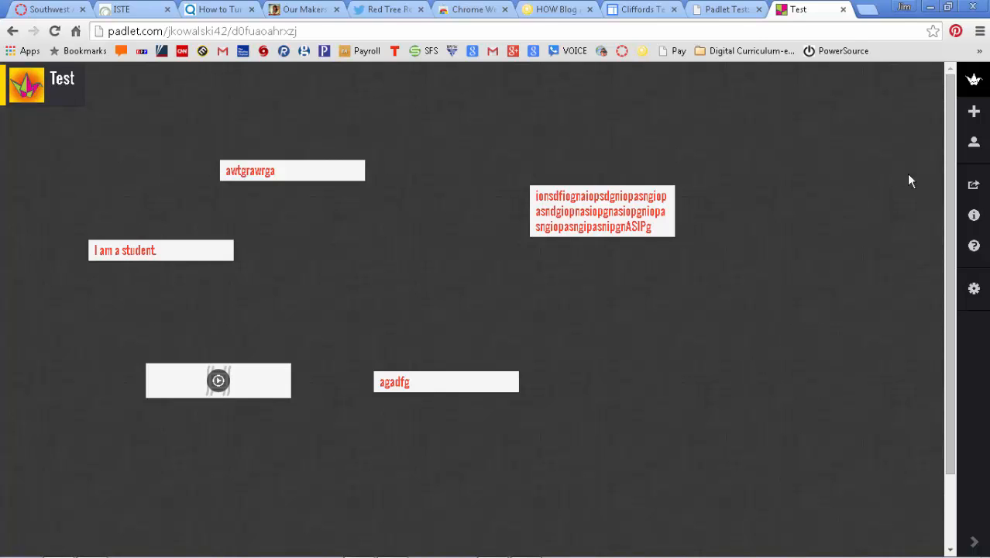
pyautogui.moveTo(973, 290)
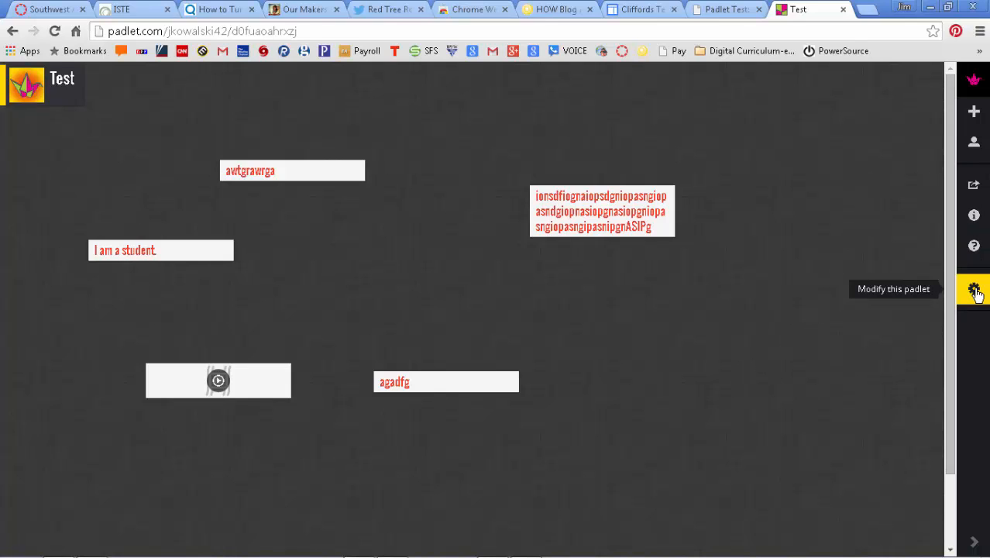
# Reach the Test wall's Privacy settings from its Modify (gear) panel.
pyautogui.click(973, 290)
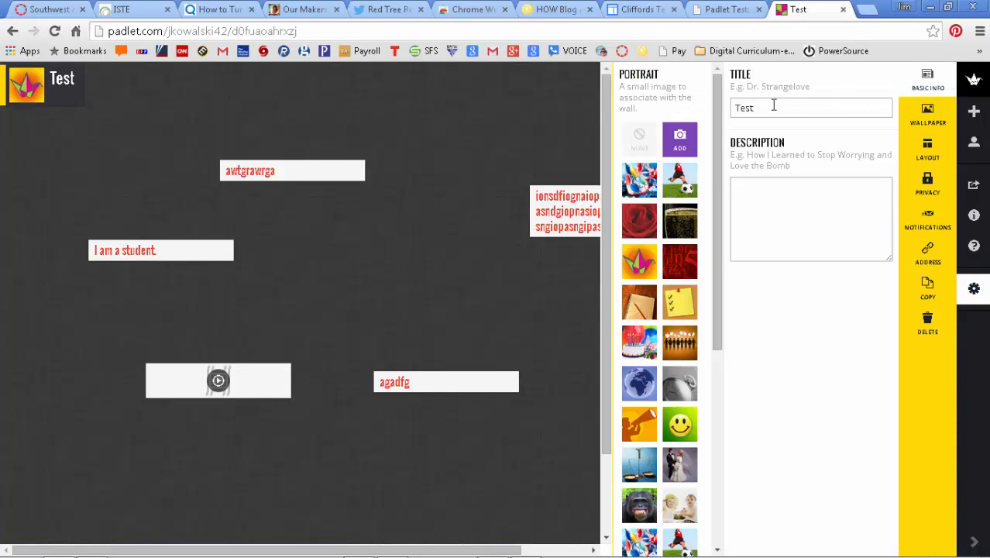
pyautogui.click(927, 186)
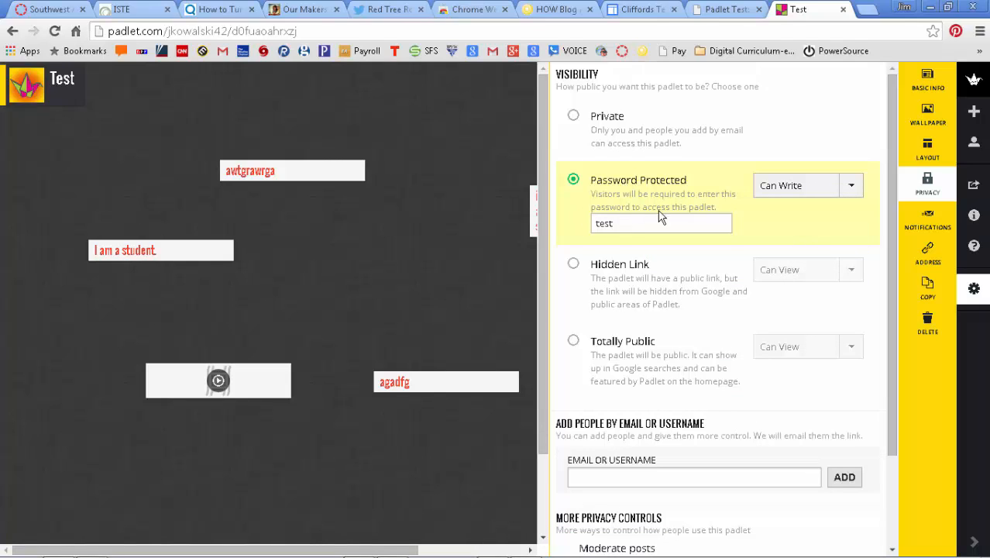
pyautogui.moveTo(716, 195)
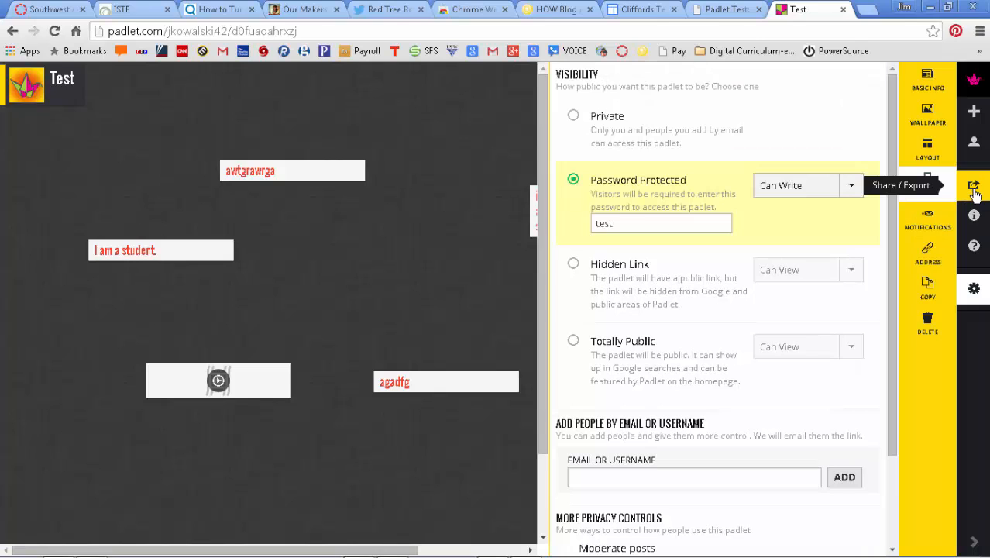
# View the Mobilize QR code under Share/Export, then move to the Canvas 'Padlet Test' page.
pyautogui.click(973, 186)
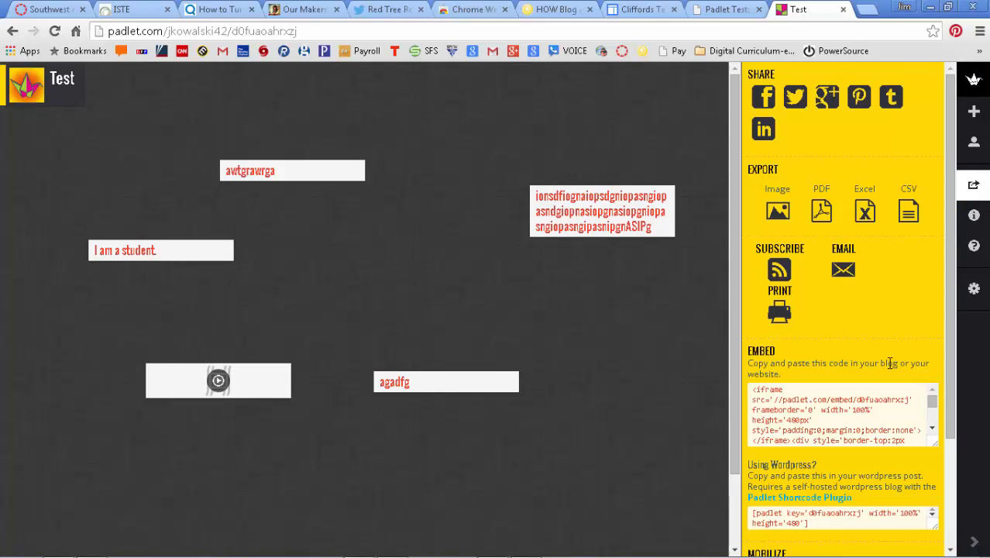
pyautogui.scroll(-3)
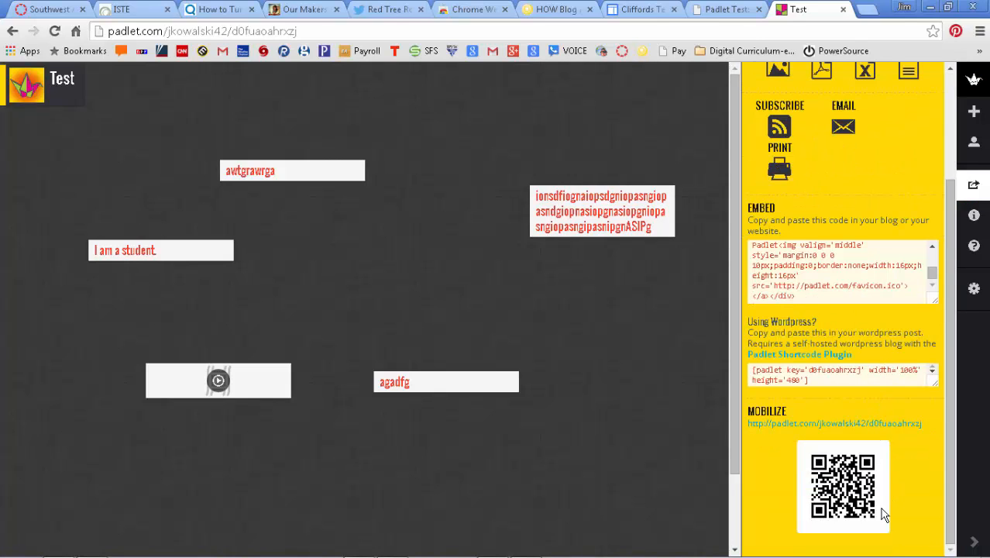
pyautogui.moveTo(908, 545)
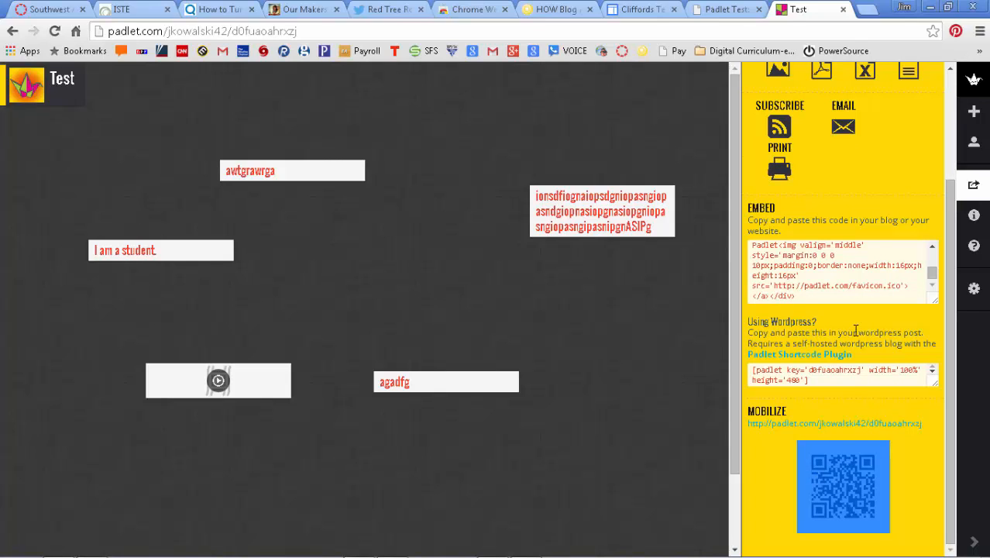
pyautogui.moveTo(793, 147)
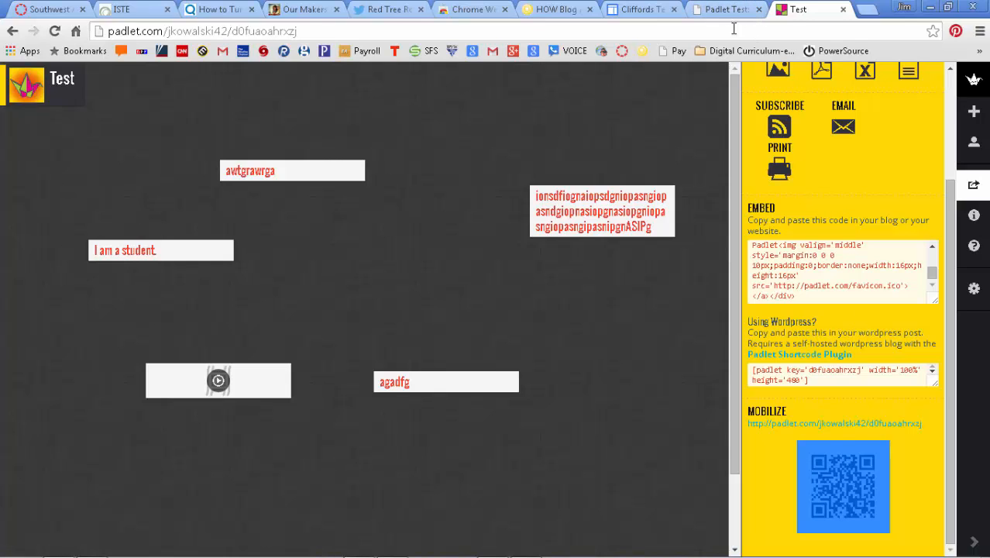
pyautogui.click(725, 9)
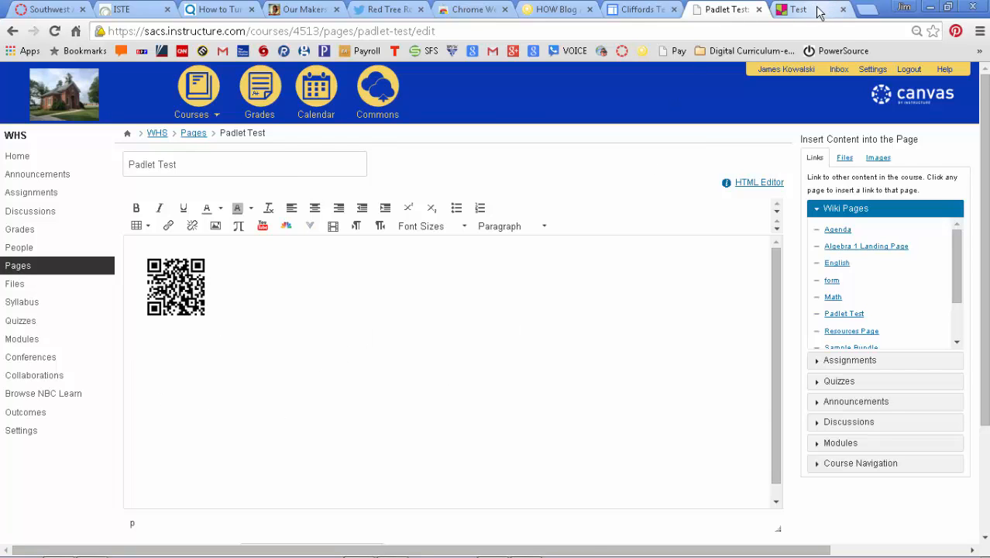
# Copy the wall's Embed code from Padlet's Share/Export and return to the Canvas editor.
pyautogui.click(798, 9)
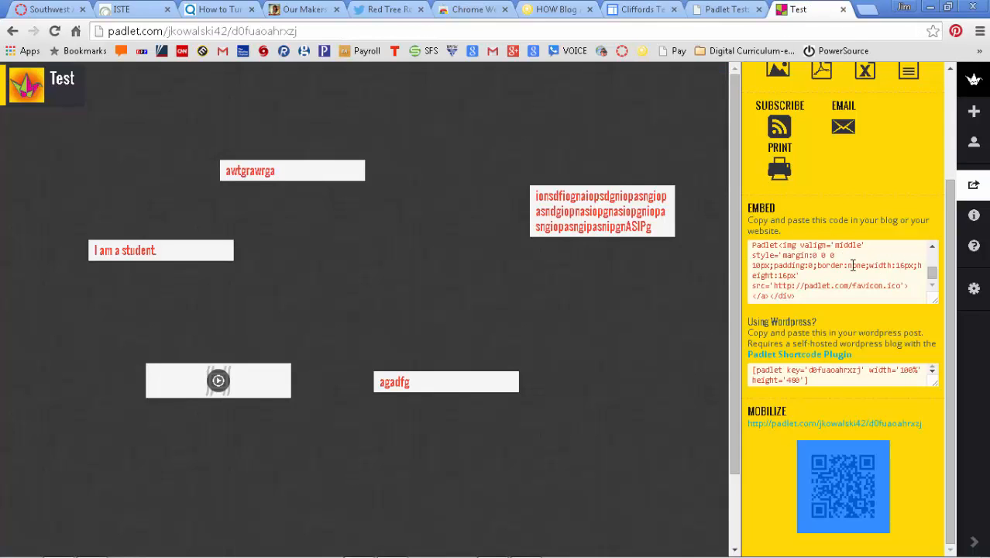
pyautogui.moveTo(973, 186)
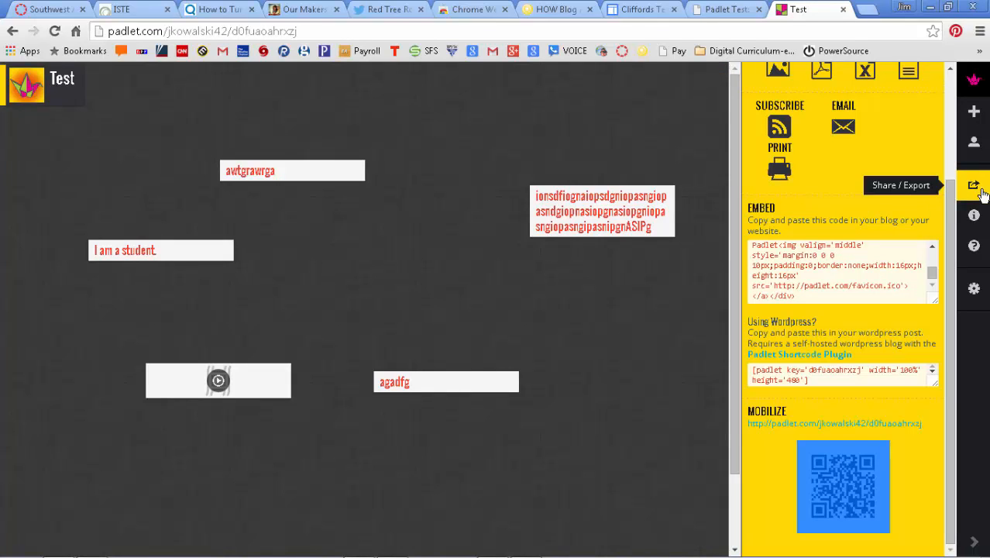
pyautogui.click(839, 270)
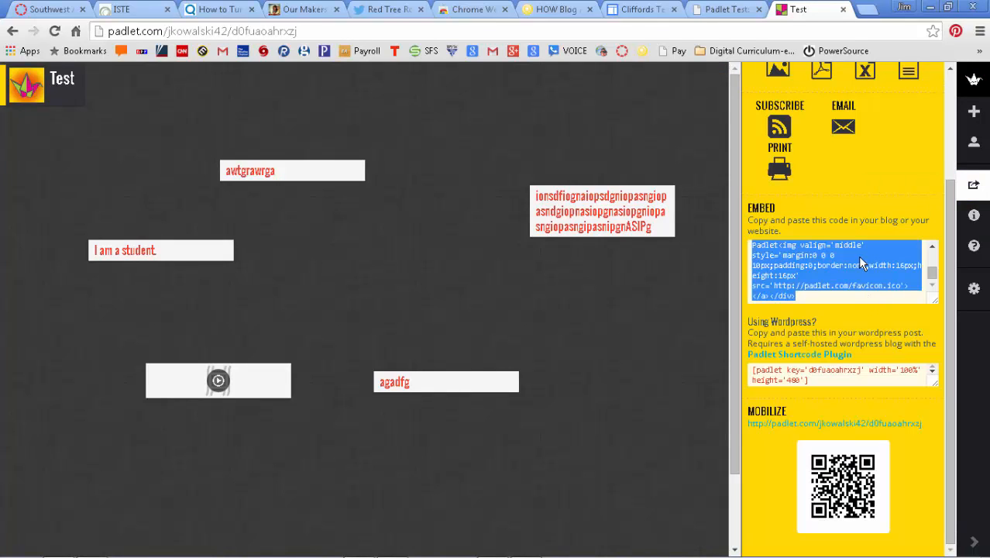
pyautogui.click(722, 10)
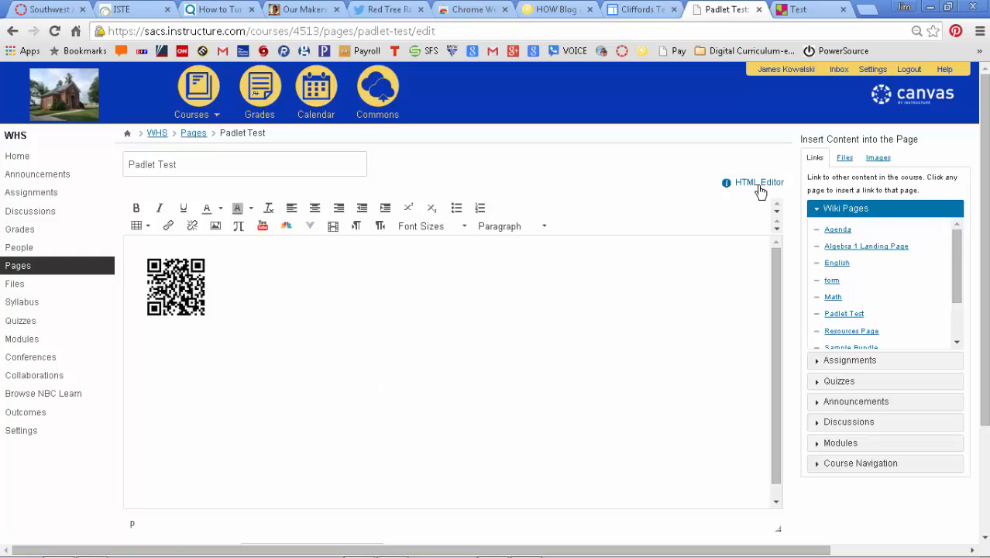
pyautogui.moveTo(756, 189)
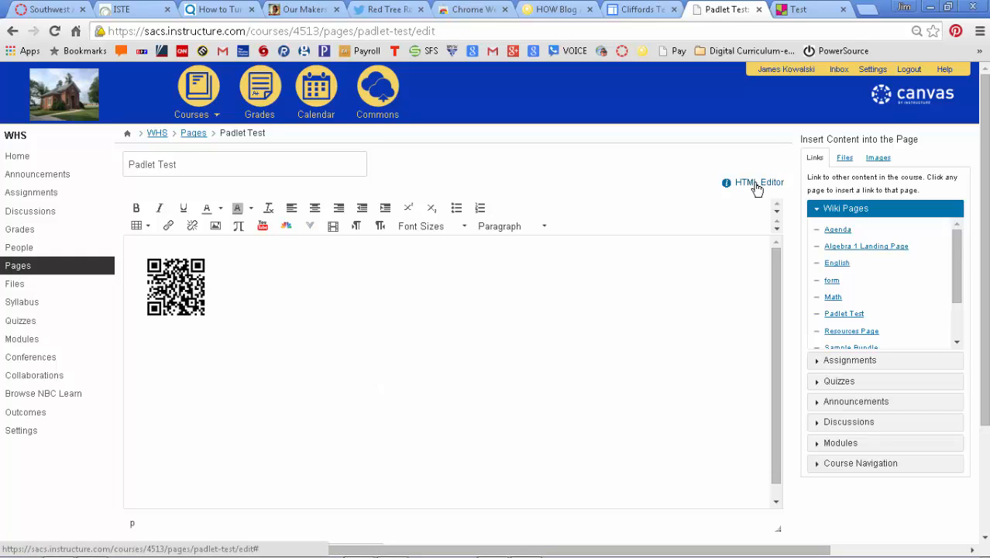
# Place the embed code in the page's HTML source below the QR image and save 'Padlet Test'.
pyautogui.click(758, 182)
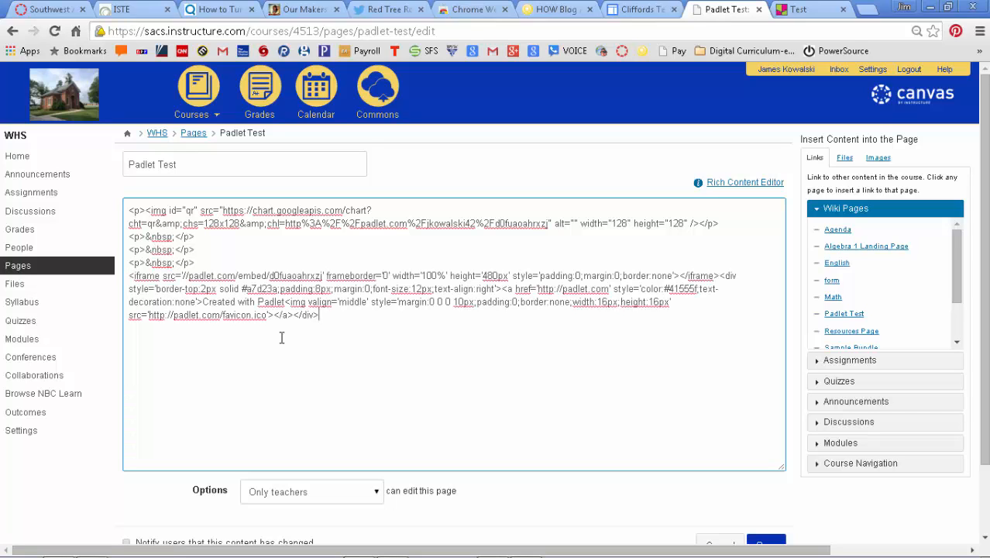
pyautogui.scroll(-3)
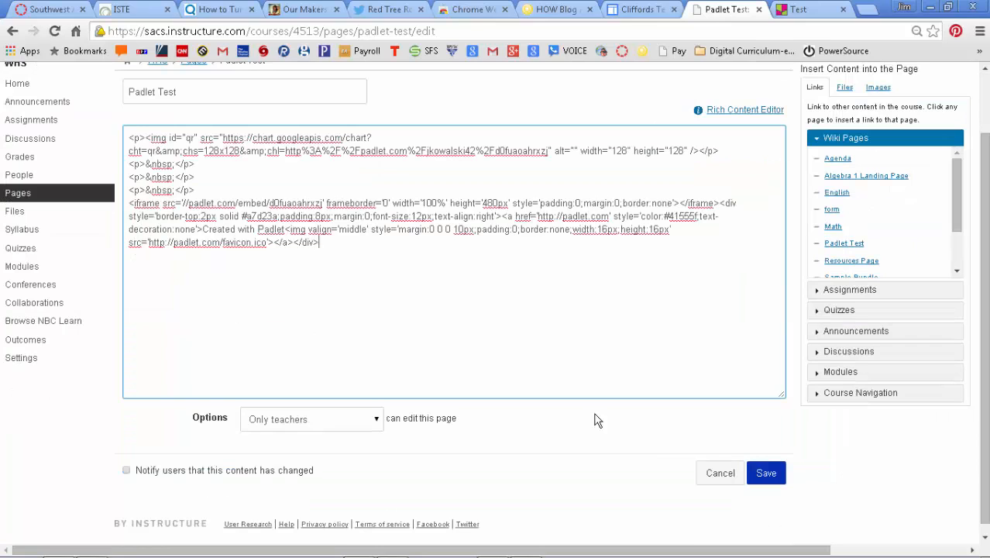
pyautogui.click(766, 473)
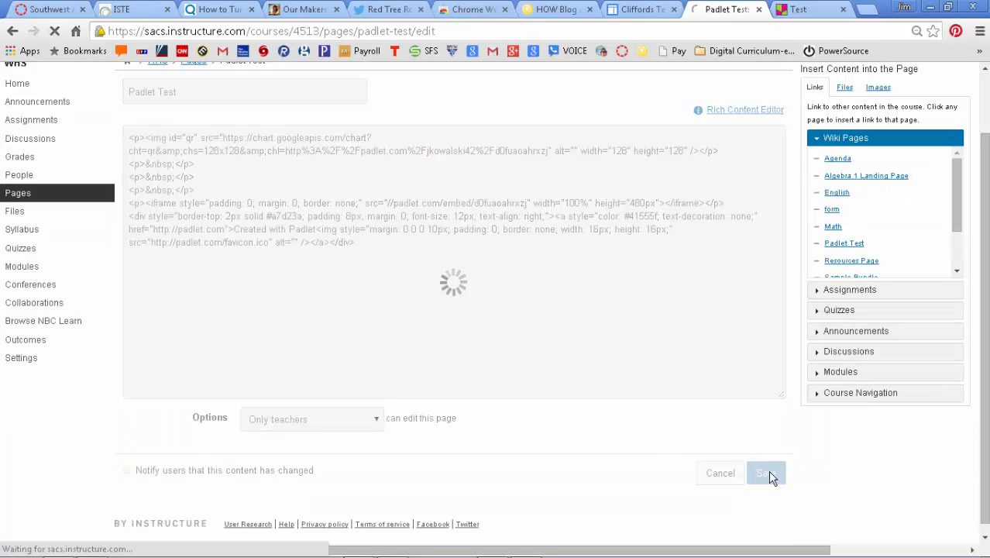
pyautogui.click(766, 472)
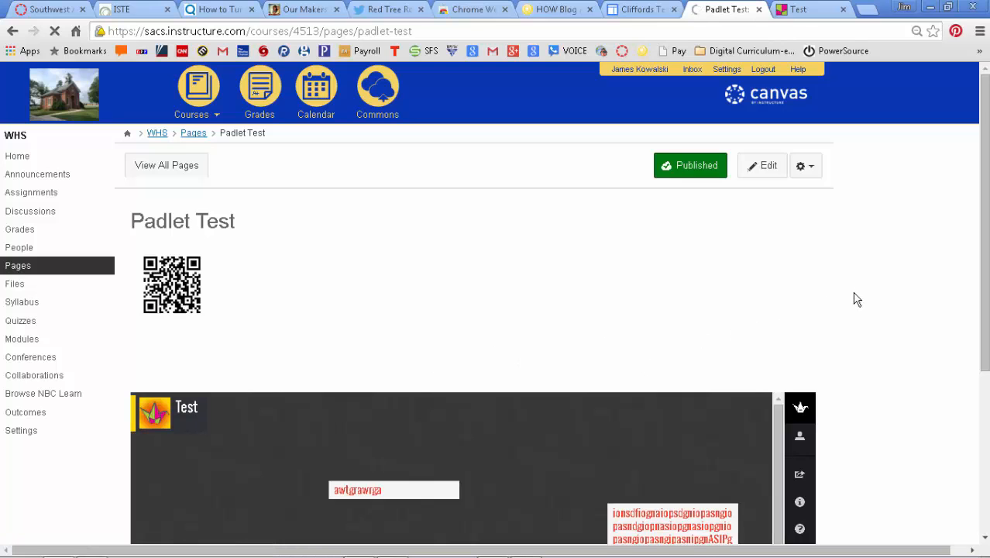
# Post a note reading 'asbgfou' on the embedded Padlet wall, then return to the HOW Blog.
pyautogui.scroll(-3)
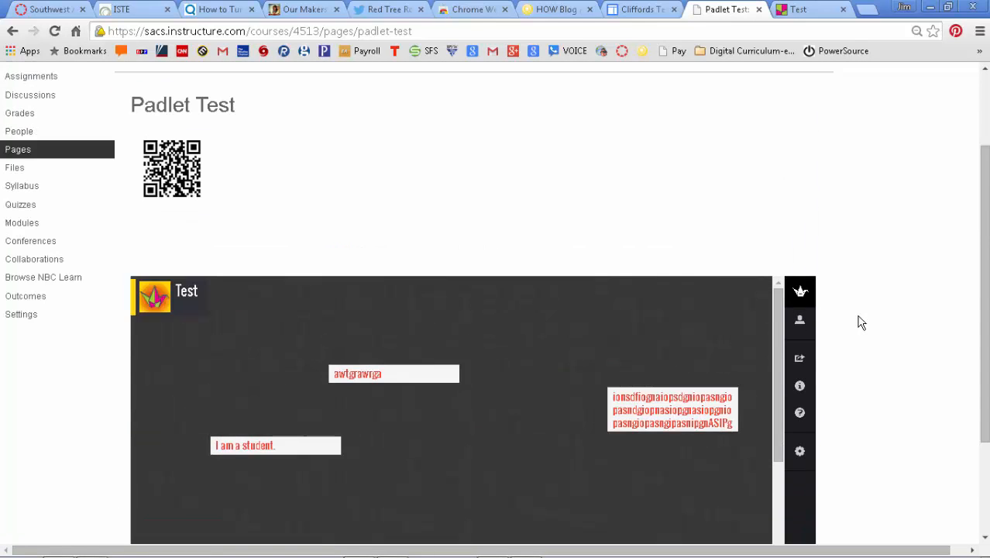
pyautogui.scroll(-3)
pyautogui.write('iusgou')
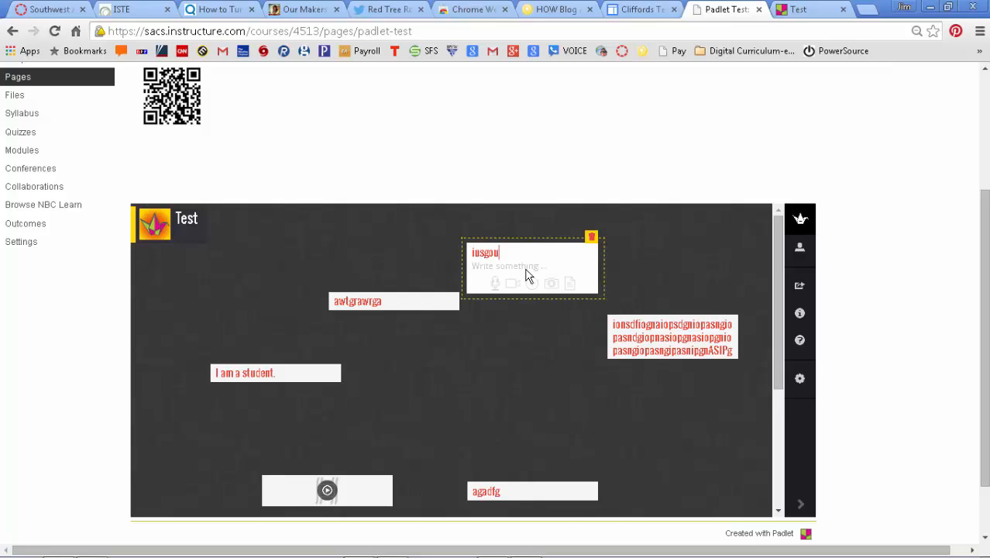
pyautogui.write('asbgfou')
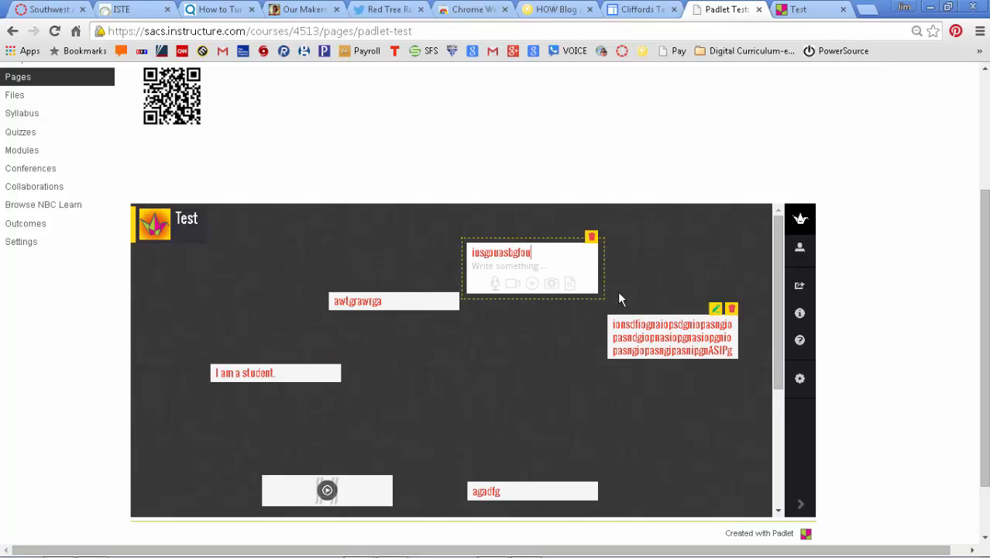
pyautogui.moveTo(893, 245)
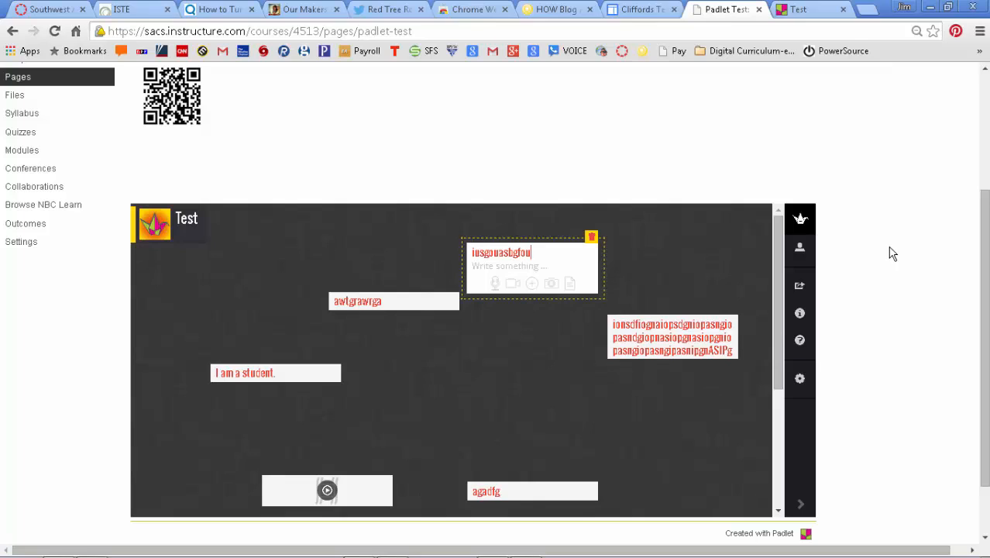
pyautogui.moveTo(886, 198)
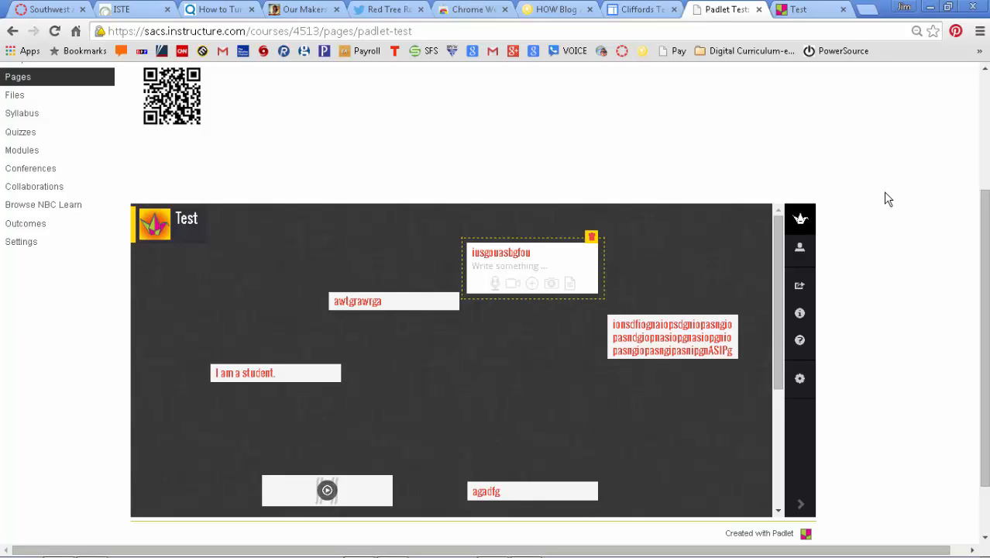
pyautogui.moveTo(859, 195)
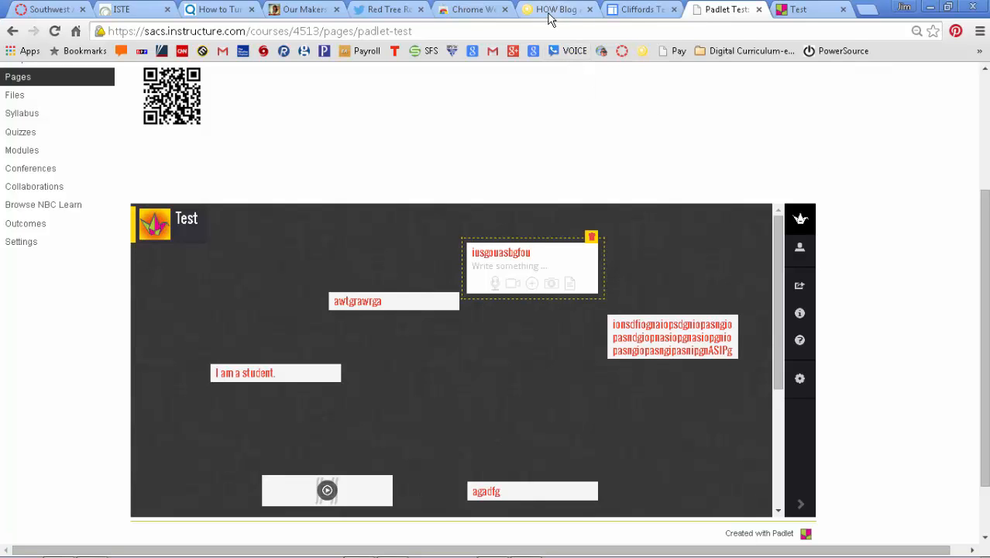
pyautogui.click(557, 10)
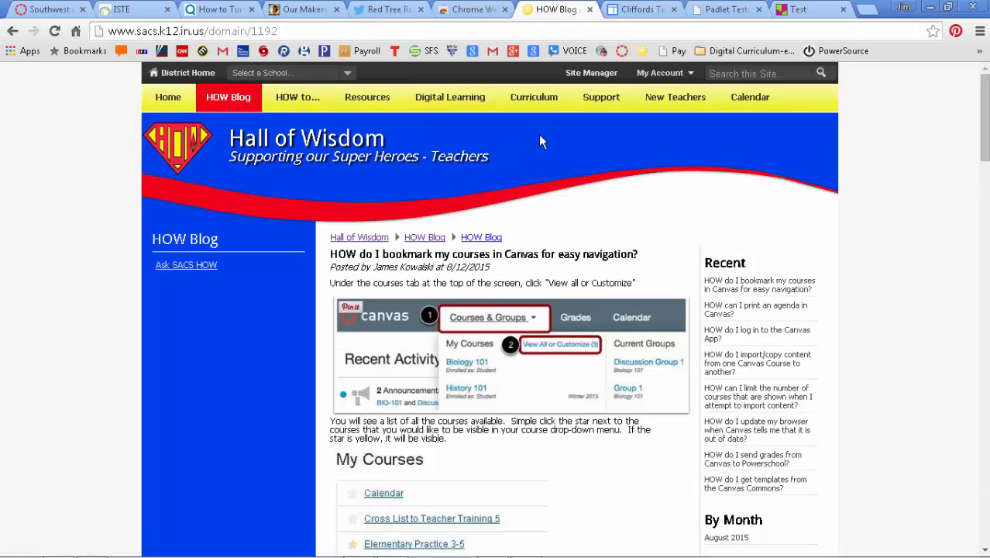
# Choose Technology Coordinator Assistance Request from the Support menu.
pyautogui.click(601, 96)
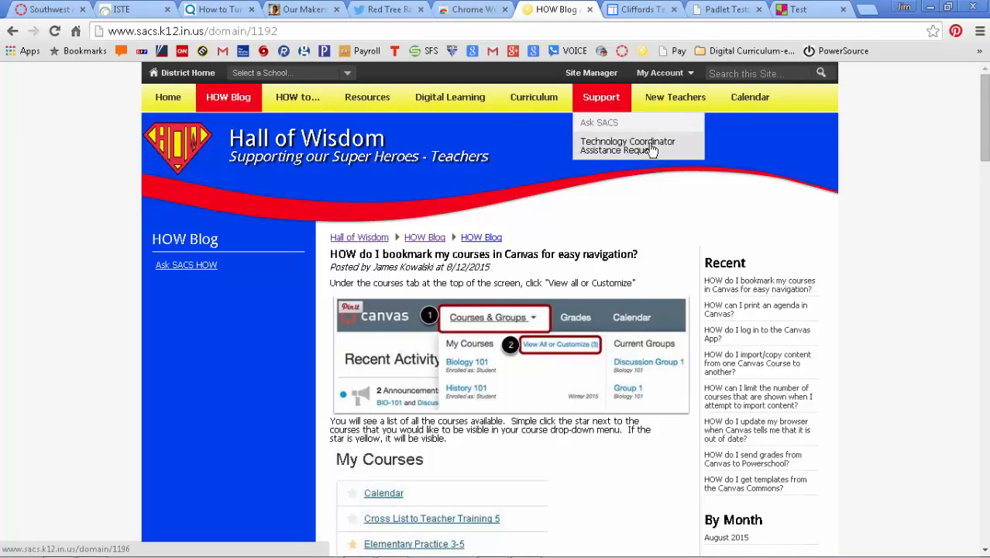
pyautogui.click(627, 145)
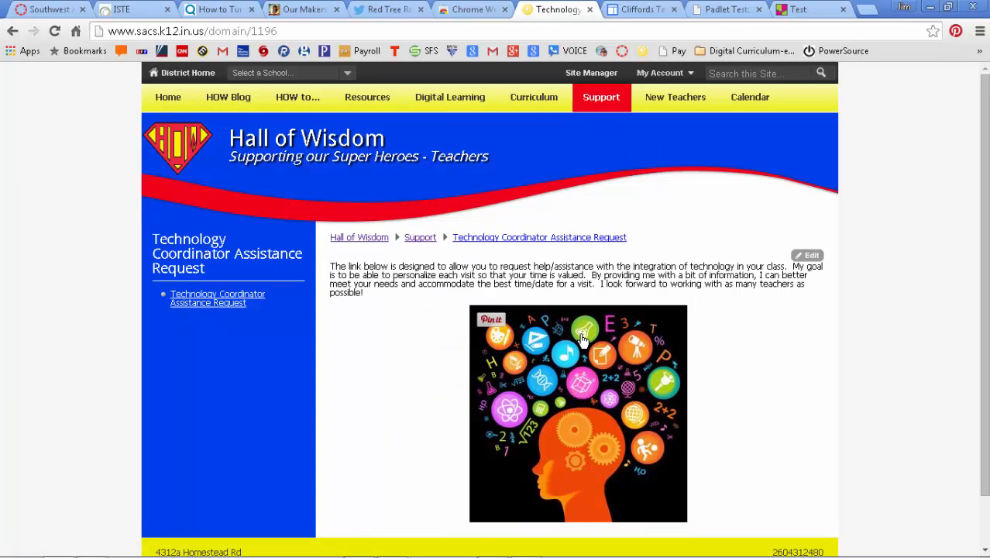
pyautogui.moveTo(598, 375)
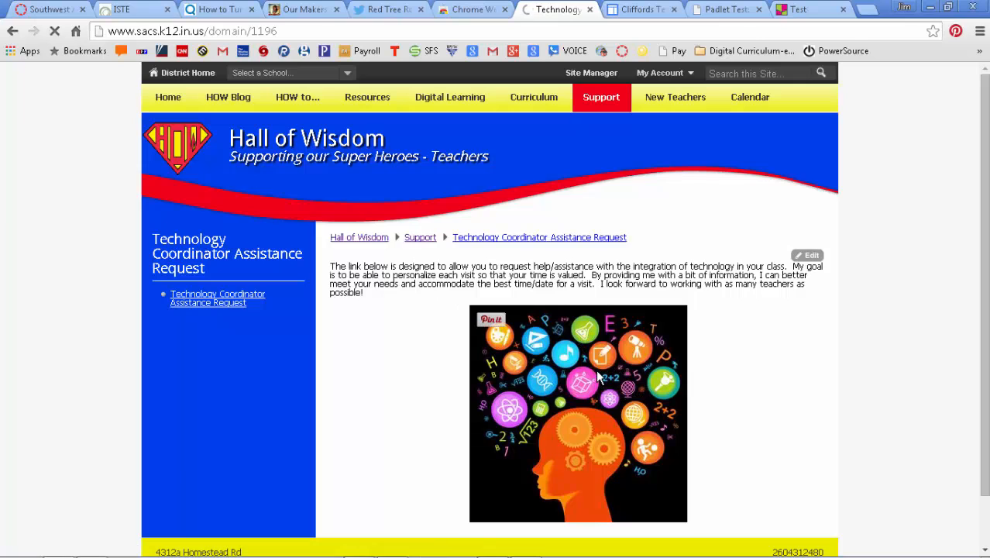
# Review the request form's name, building, date, time and comment questions top to bottom.
pyautogui.click(217, 298)
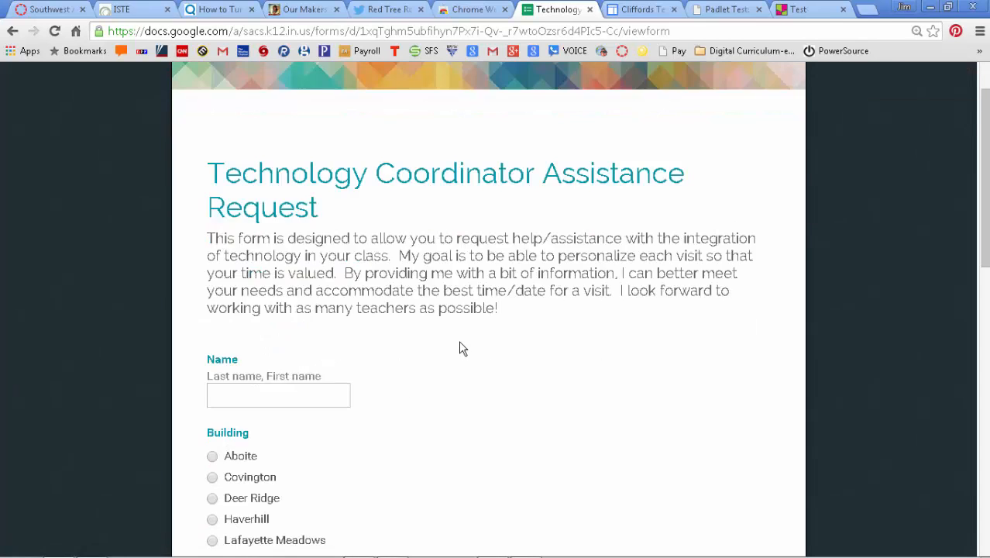
pyautogui.scroll(-3)
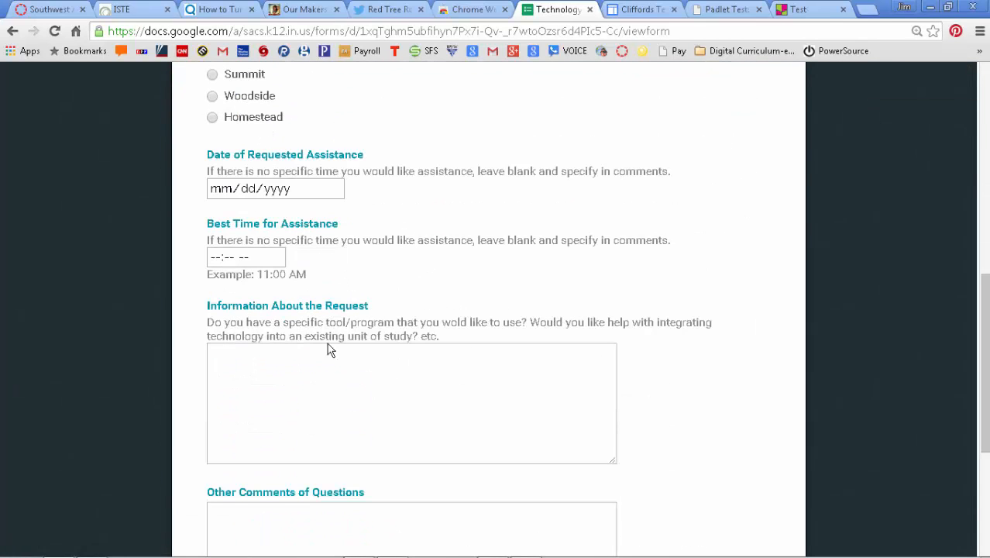
pyautogui.scroll(-3)
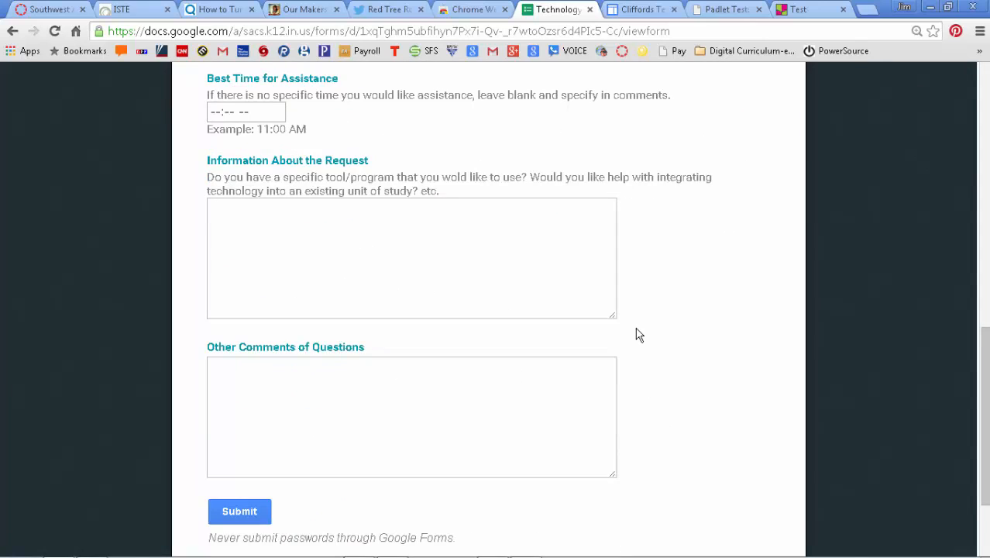
pyautogui.scroll(3)
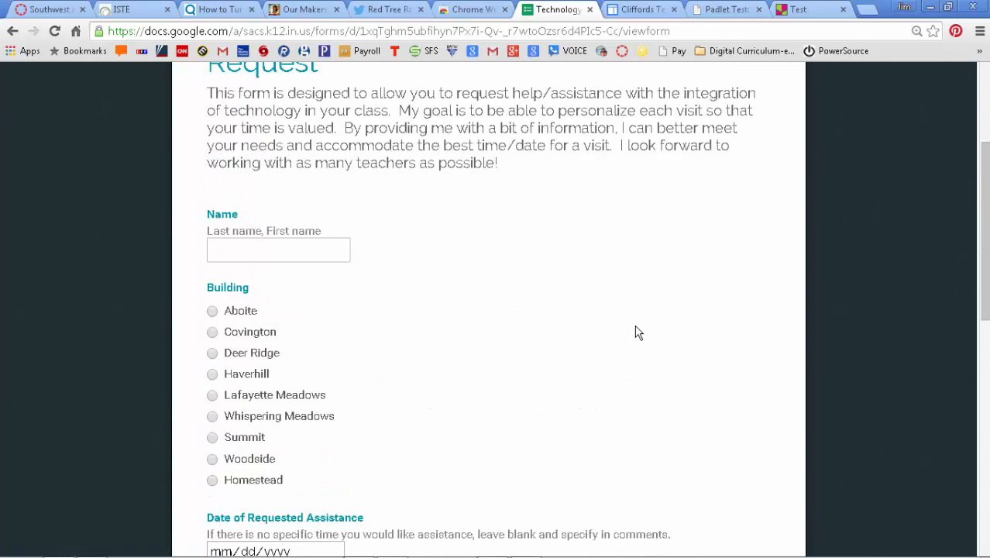
pyautogui.scroll(3)
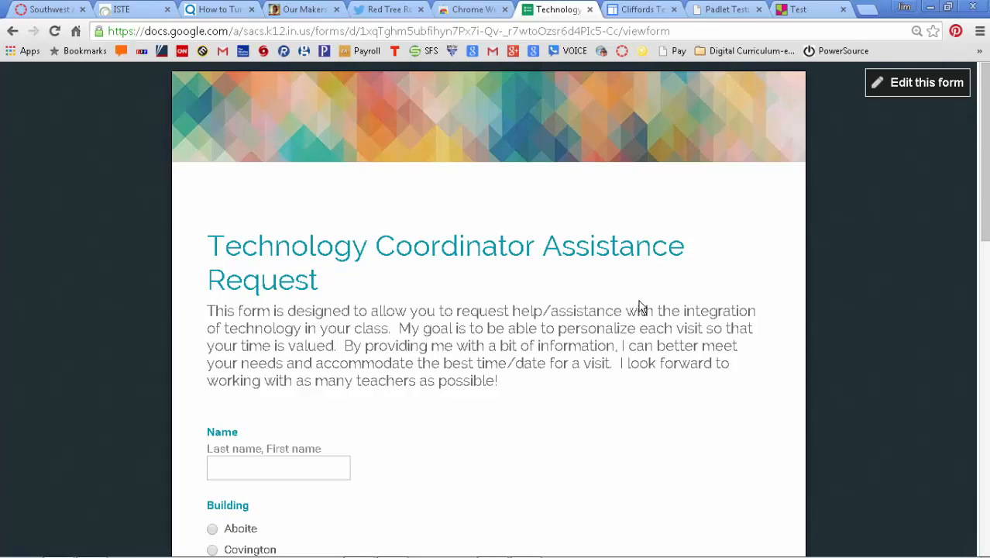
pyautogui.moveTo(646, 289)
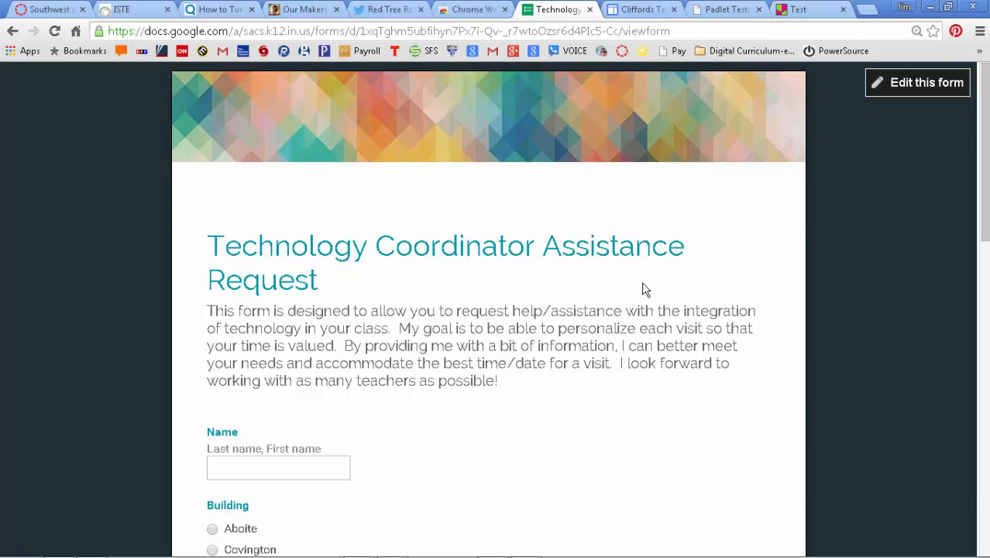
pyautogui.moveTo(849, 173)
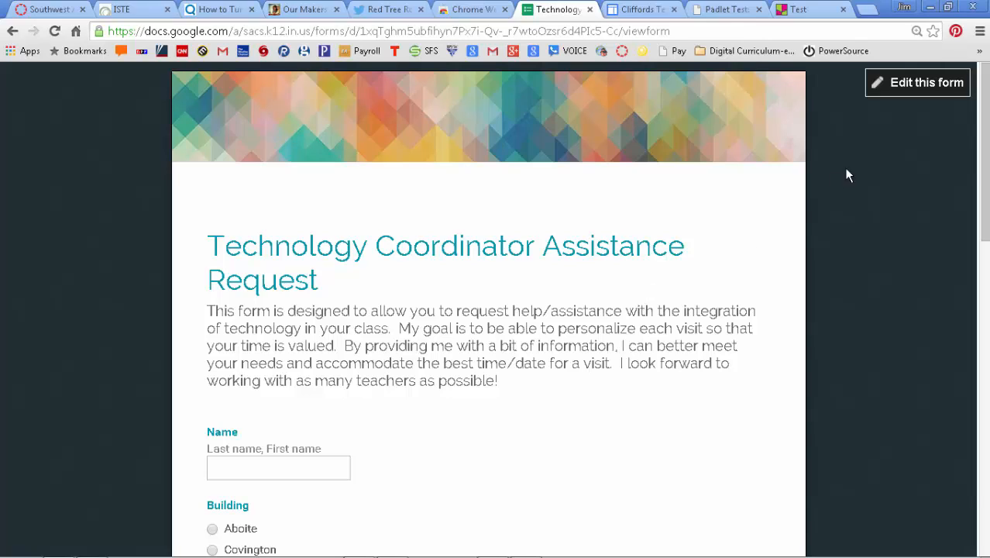